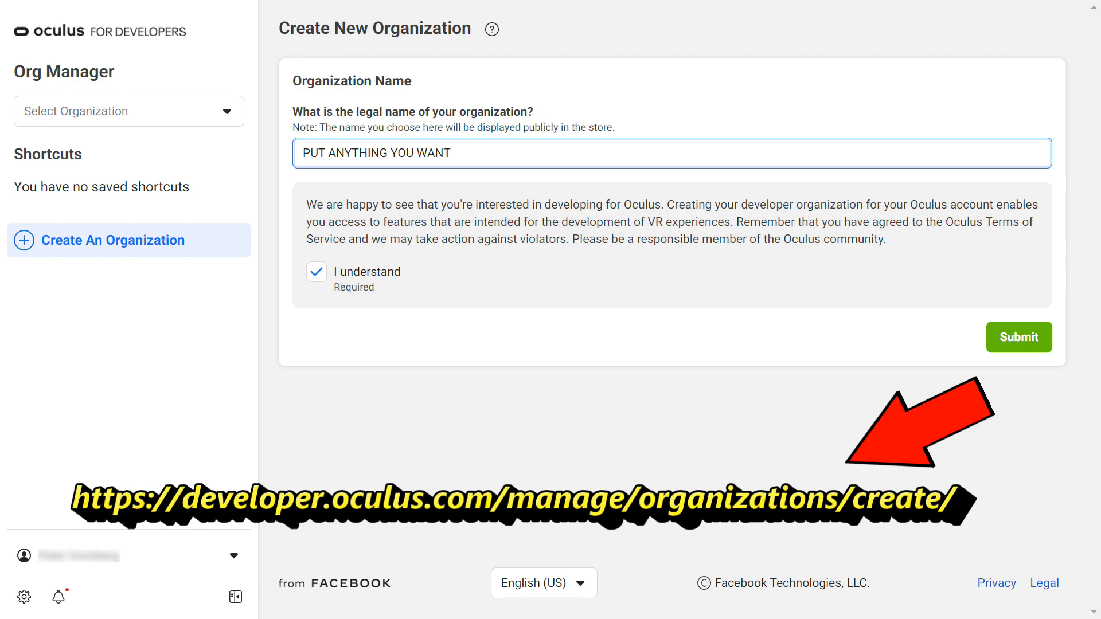
- Enter the organization's legal name on the Create New Organization page
click(1018, 337)
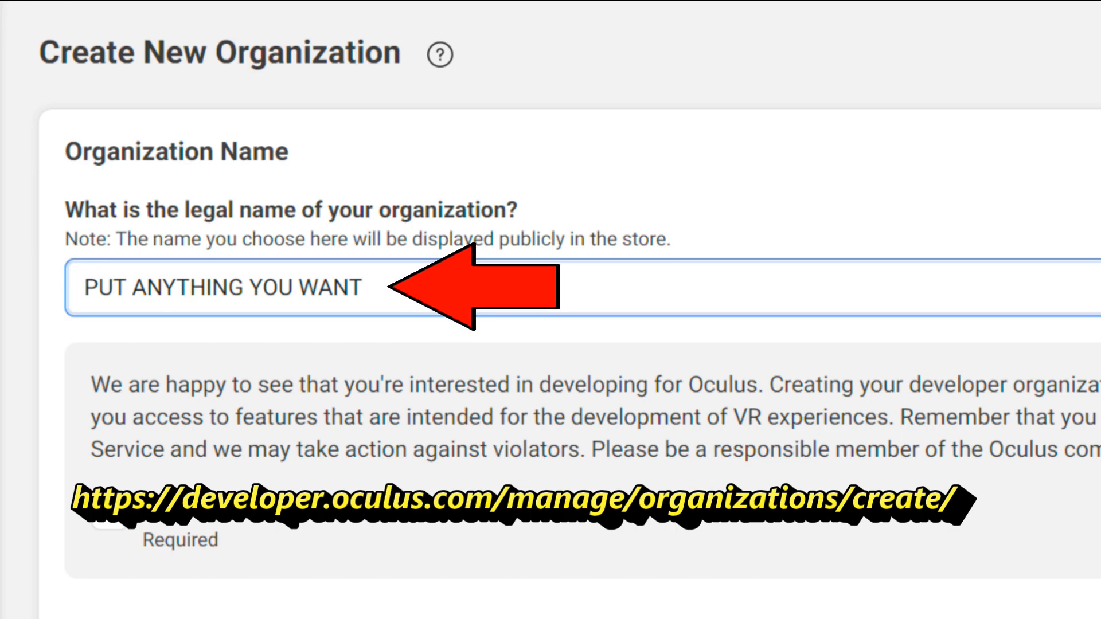
click(207, 398)
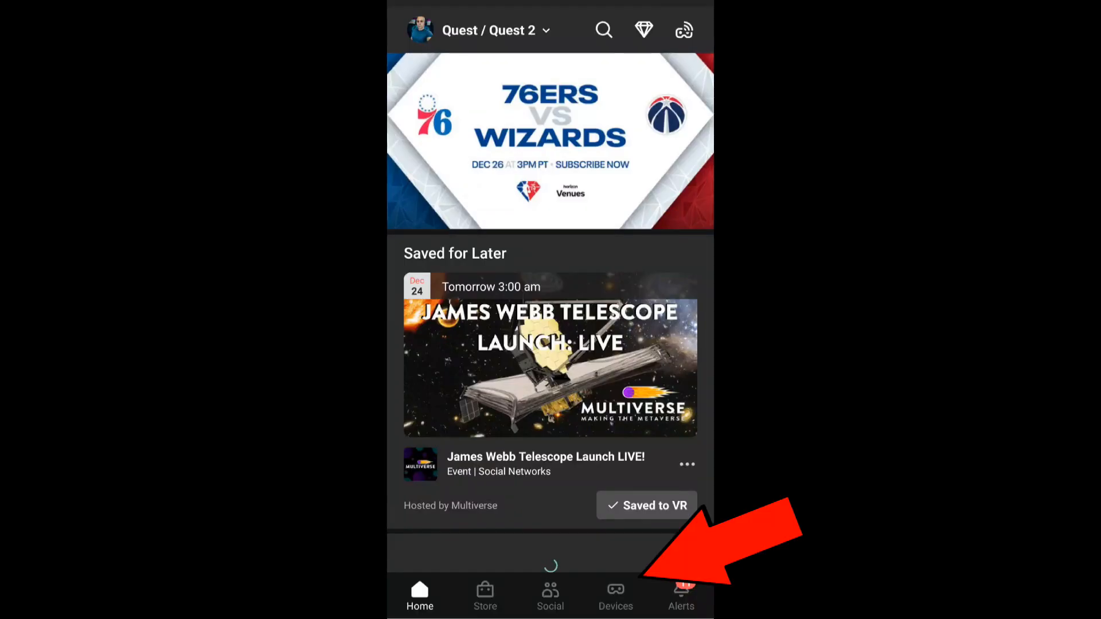
- Switch Developer Mode on for the paired Quest 2 under Headset Settings
click(615, 595)
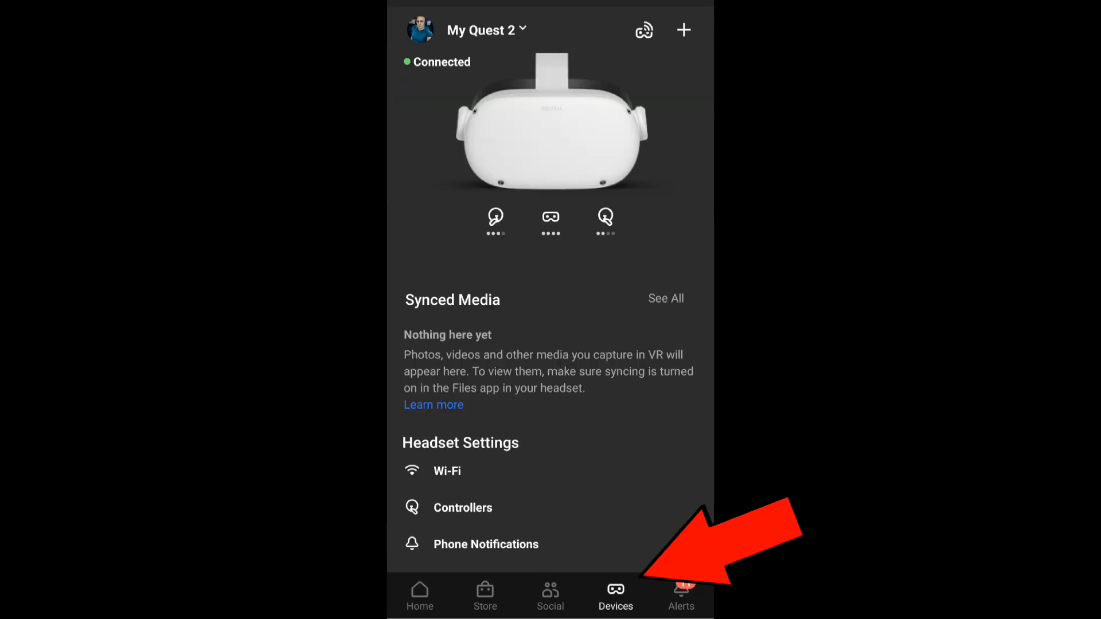
scroll(down, 3)
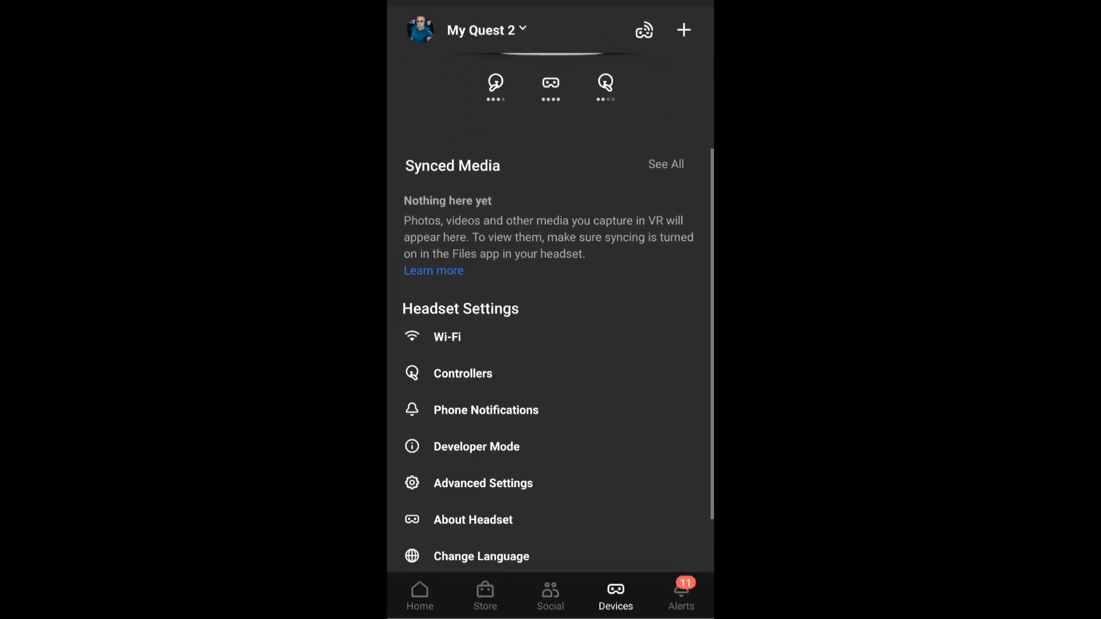
click(477, 446)
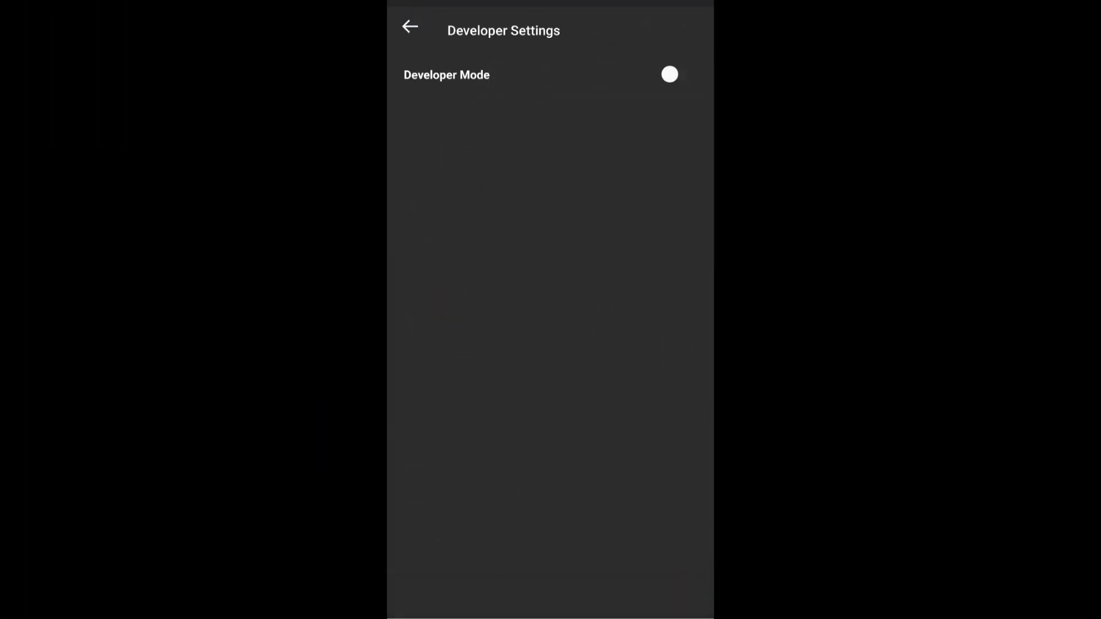
click(669, 74)
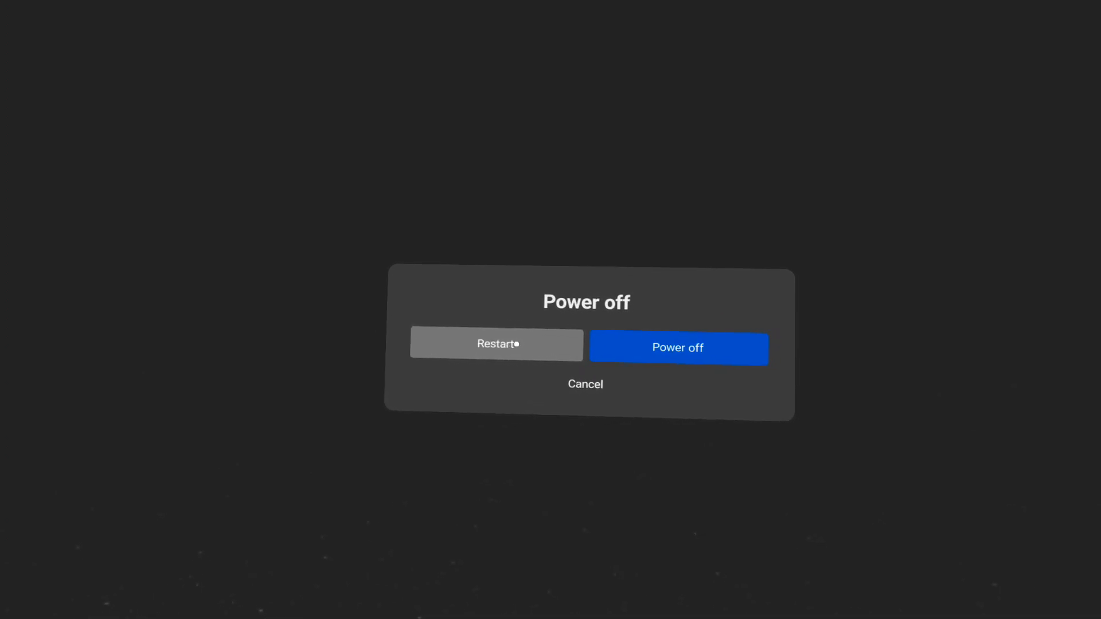
- Restart the headset and list the Library's app categories to reach Unknown Sources
click(585, 384)
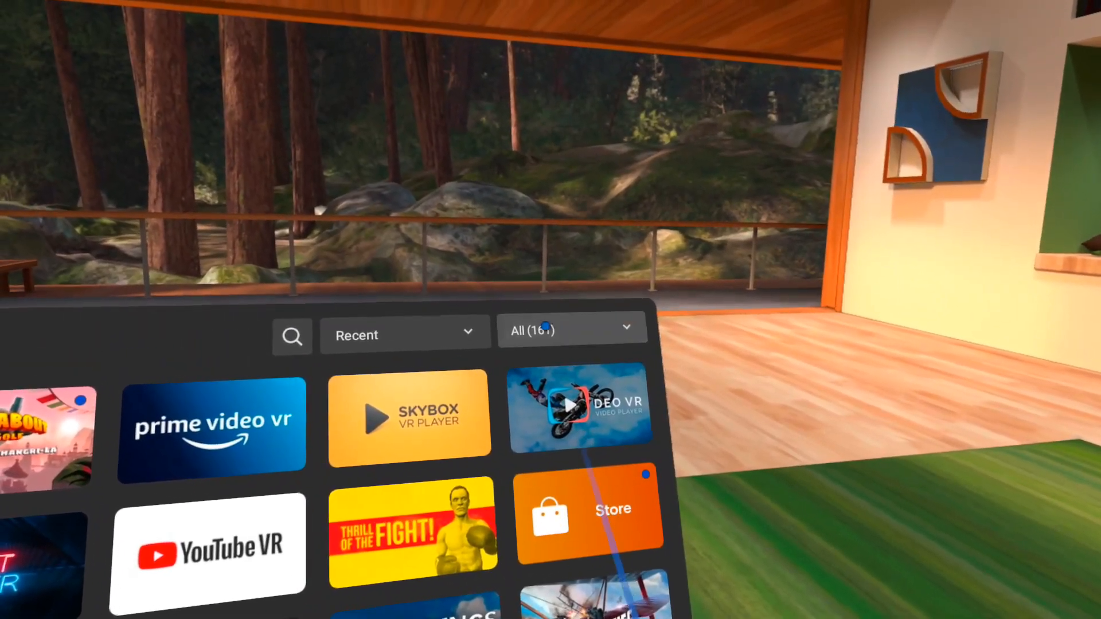
click(569, 331)
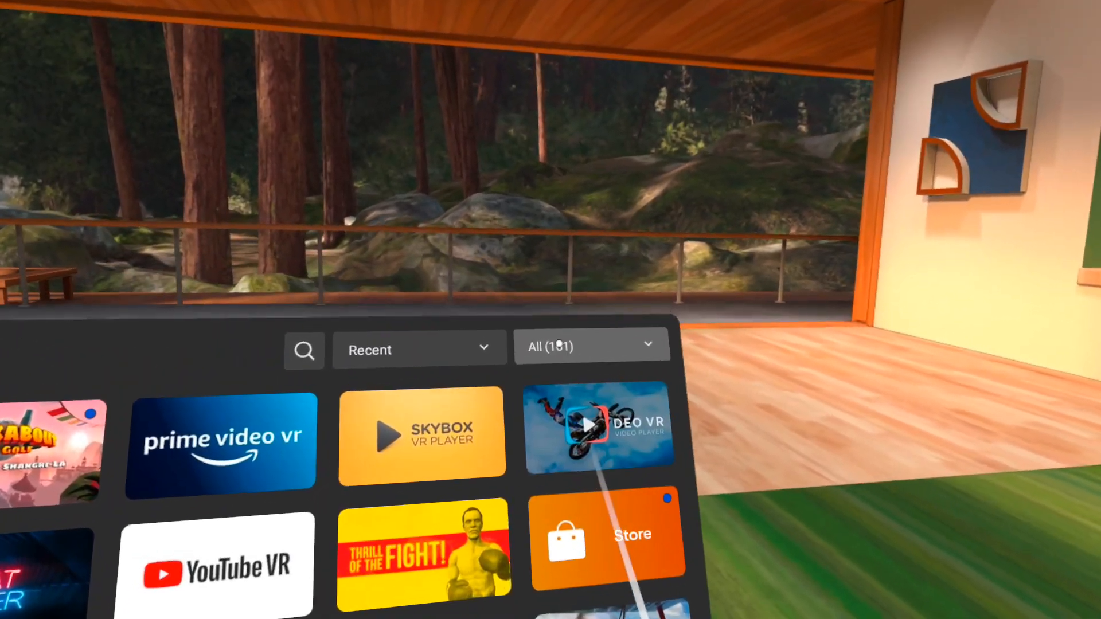
click(590, 345)
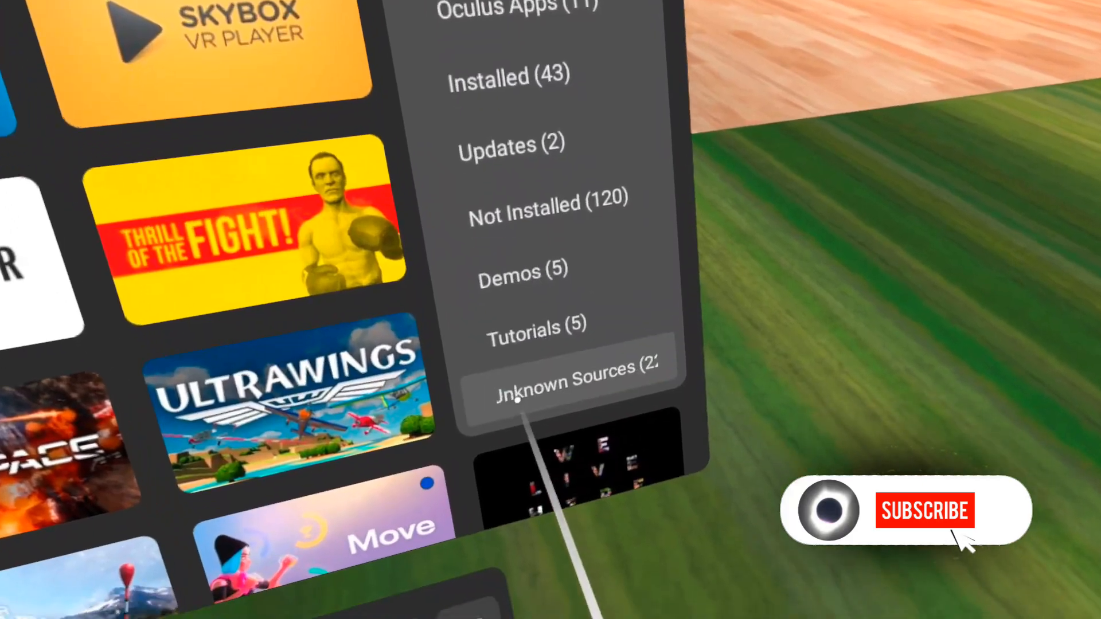